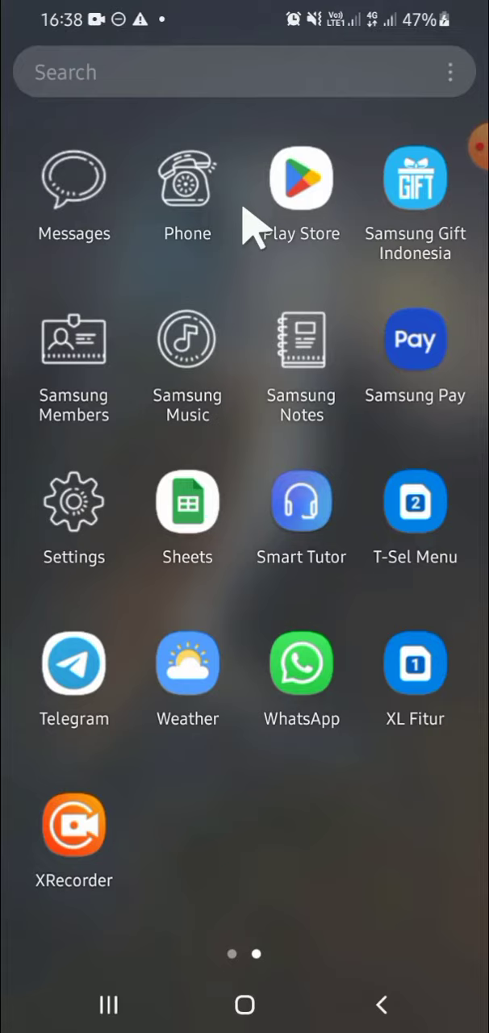
mouse_move(121, 428)
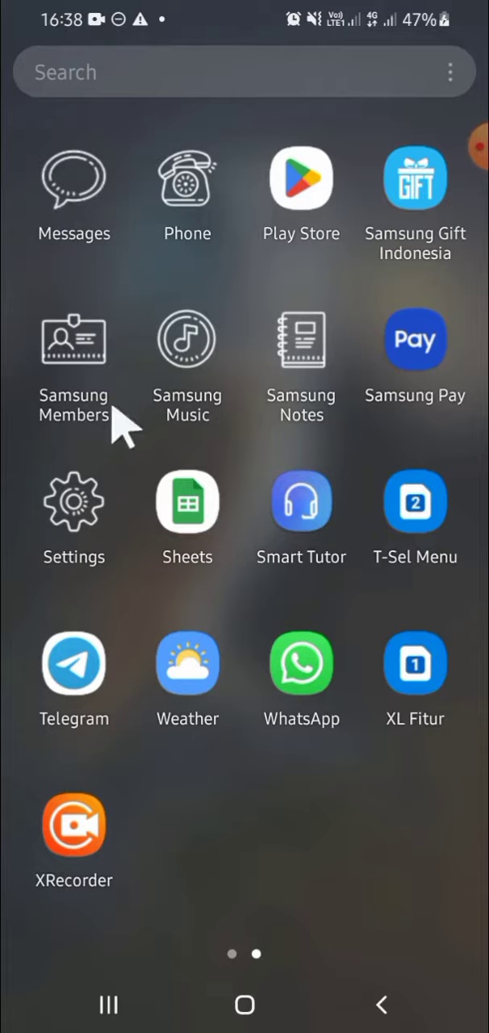
mouse_move(77, 516)
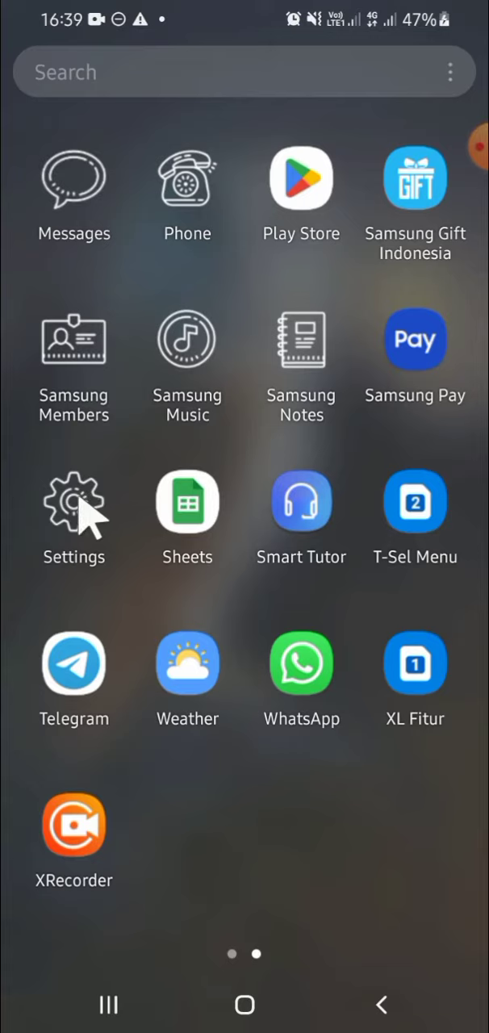
Launch the Settings app from the home screen app grid
left_click(74, 503)
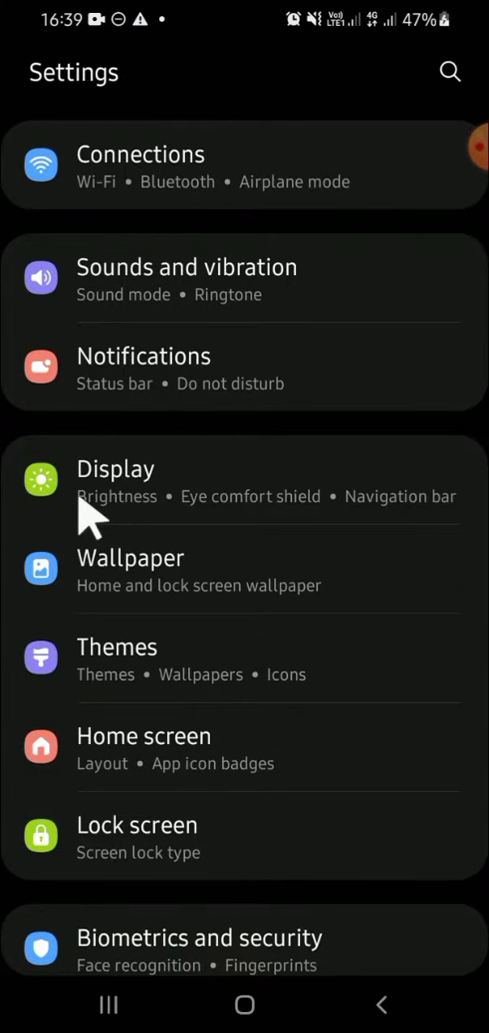
mouse_move(198, 508)
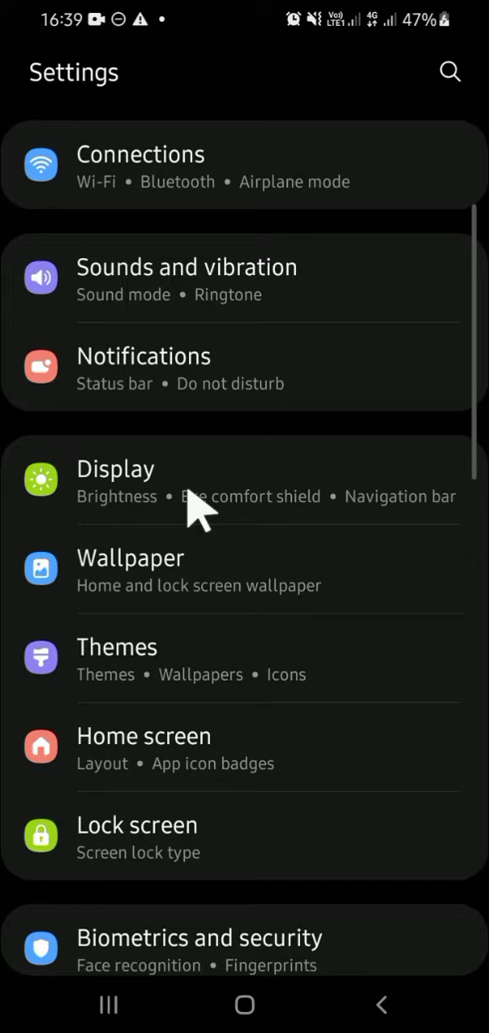
mouse_move(214, 492)
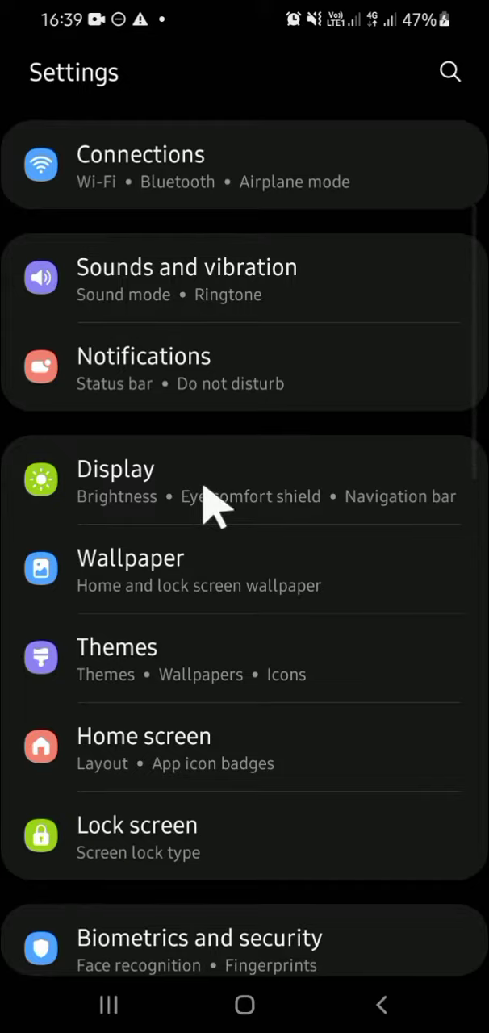
Go to Display settings and scroll down to the Navigation bar entry
left_click(115, 468)
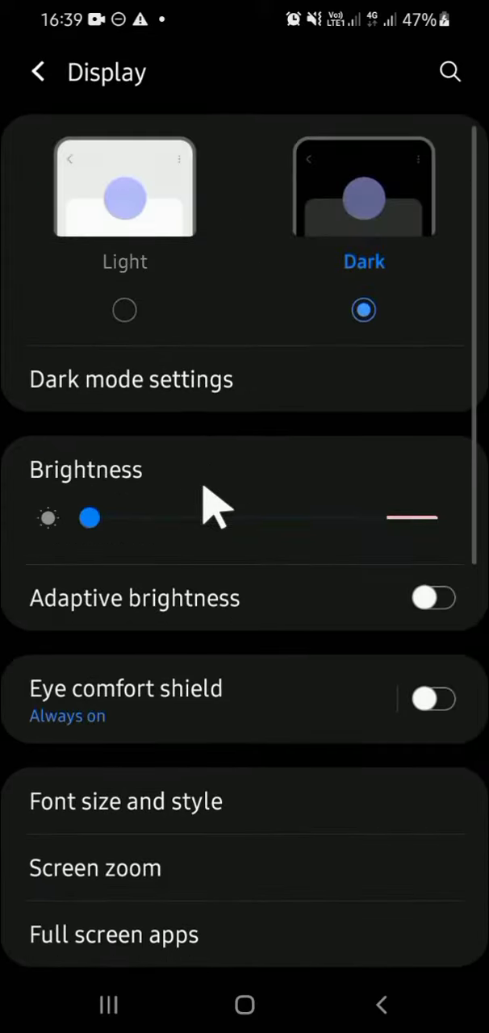
scroll("down", 3)
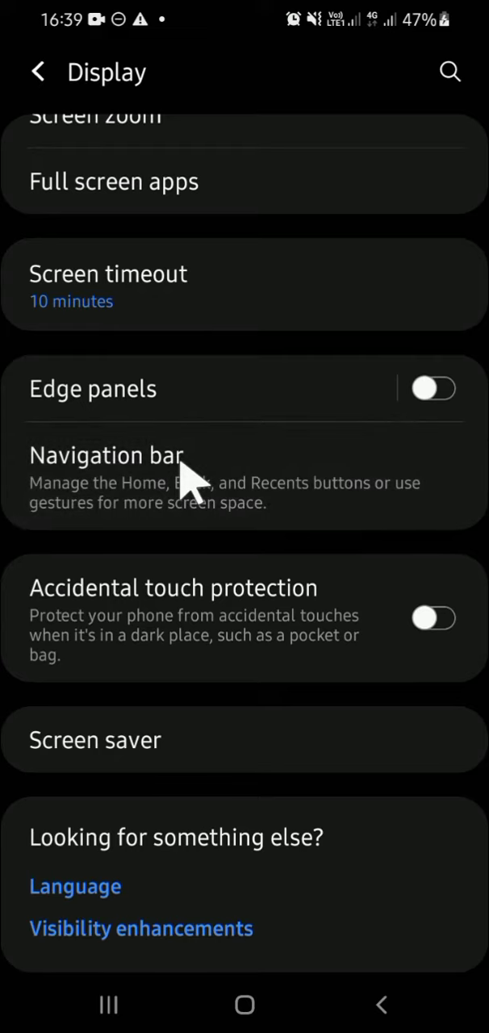
In Navigation bar settings, switch the navigation type from buttons to Swipe gestures
left_click(105, 455)
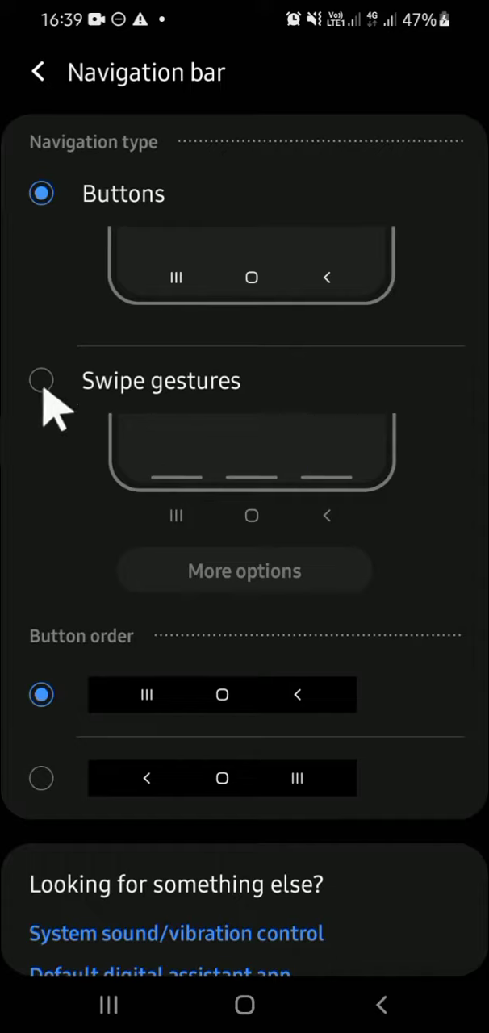
left_click(41, 380)
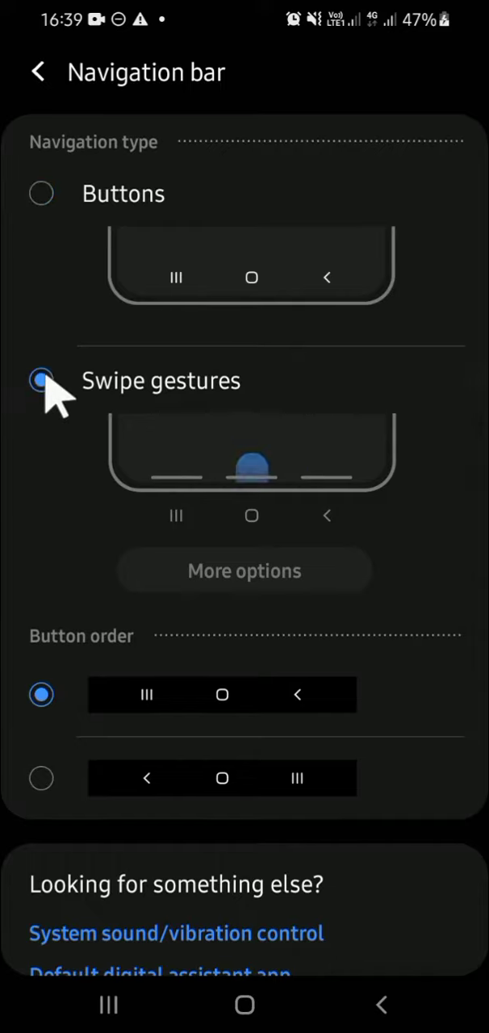
left_click(243, 569)
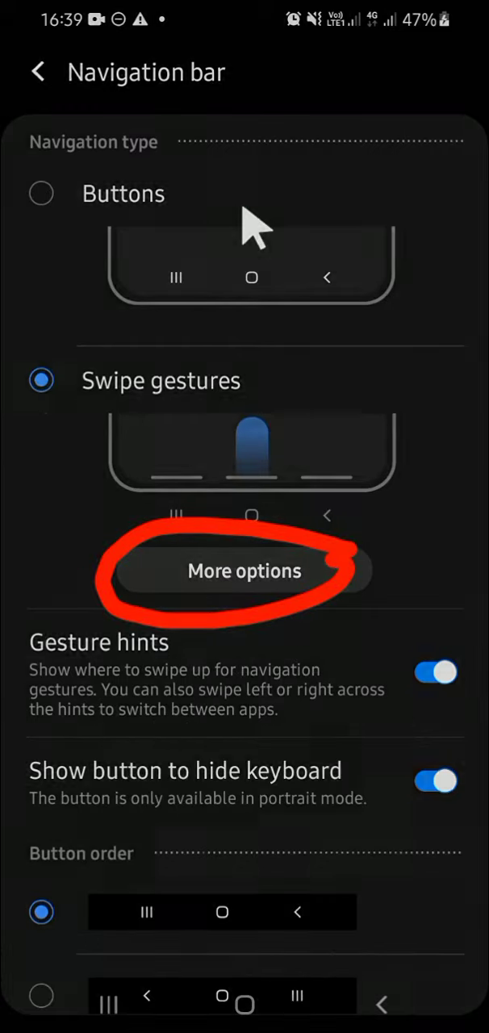
Set the gesture style to Swipe from sides and bottom and return to main Settings
left_click(244, 570)
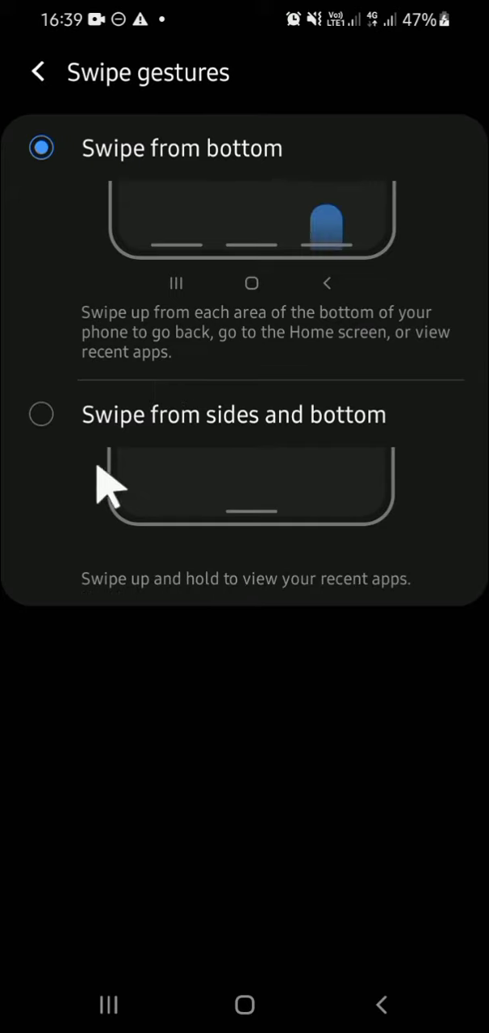
mouse_move(65, 440)
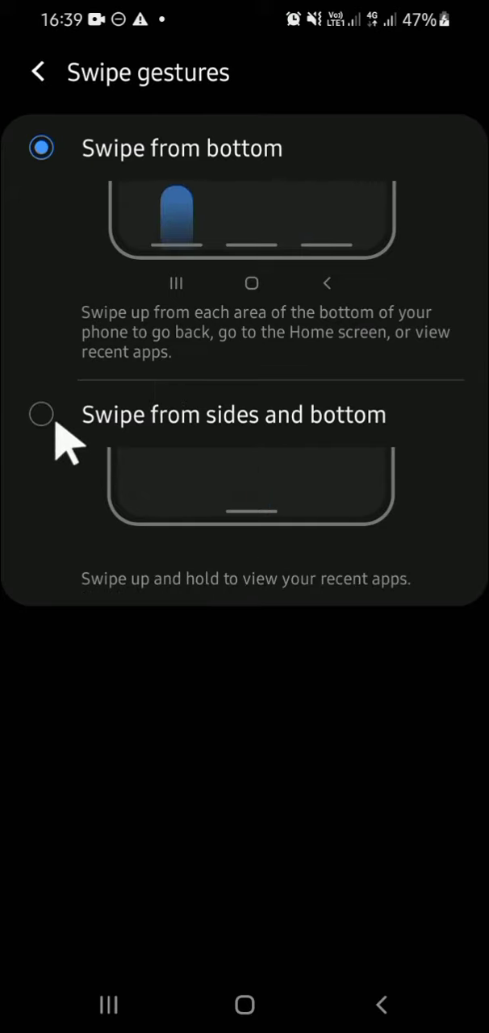
left_click(41, 414)
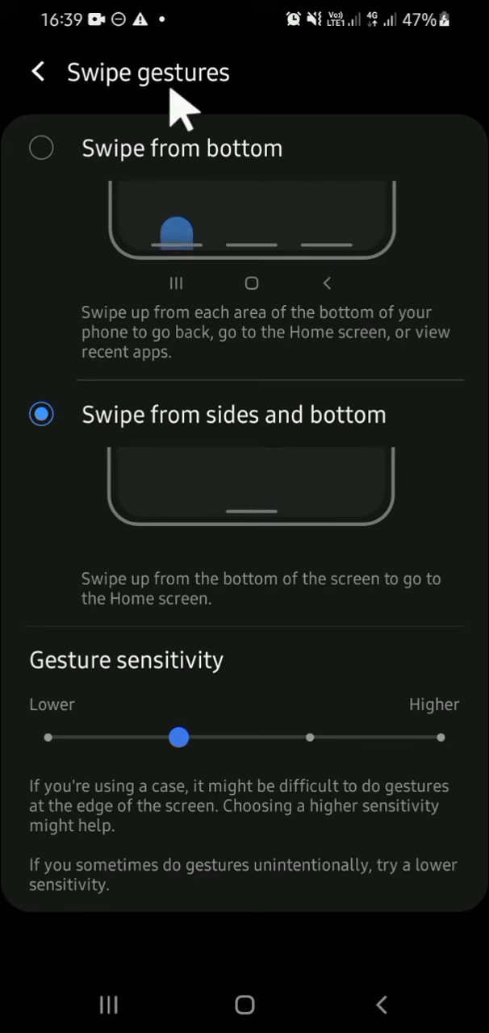
left_click(38, 72)
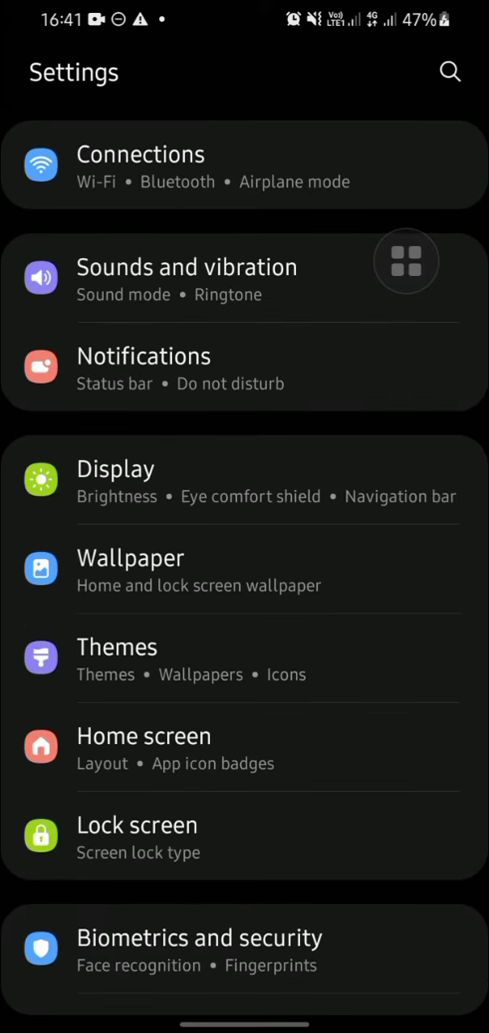